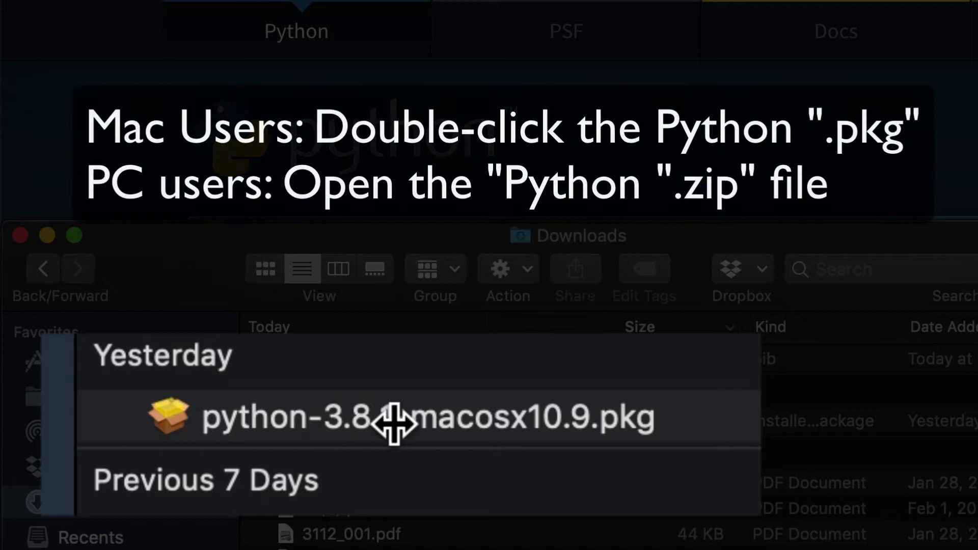
Launch the Python 3.8.1 installer package, agree to its license, and install onto Macintosh HD
left_click(411, 424)
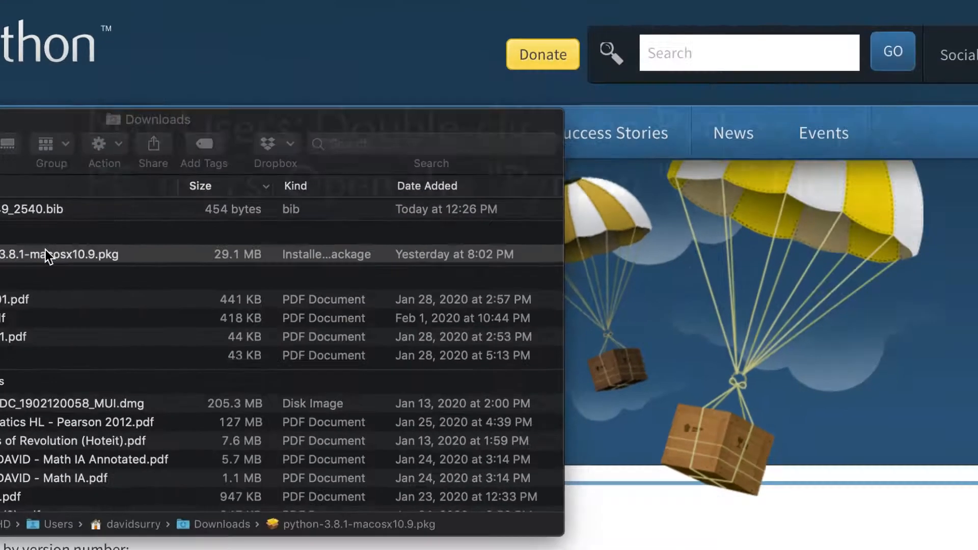
double_click(51, 254)
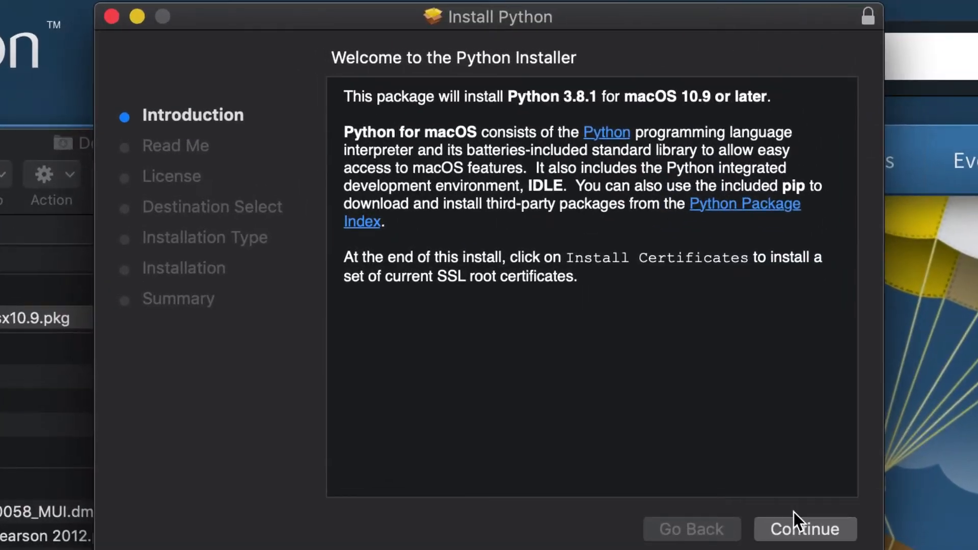
left_click(805, 530)
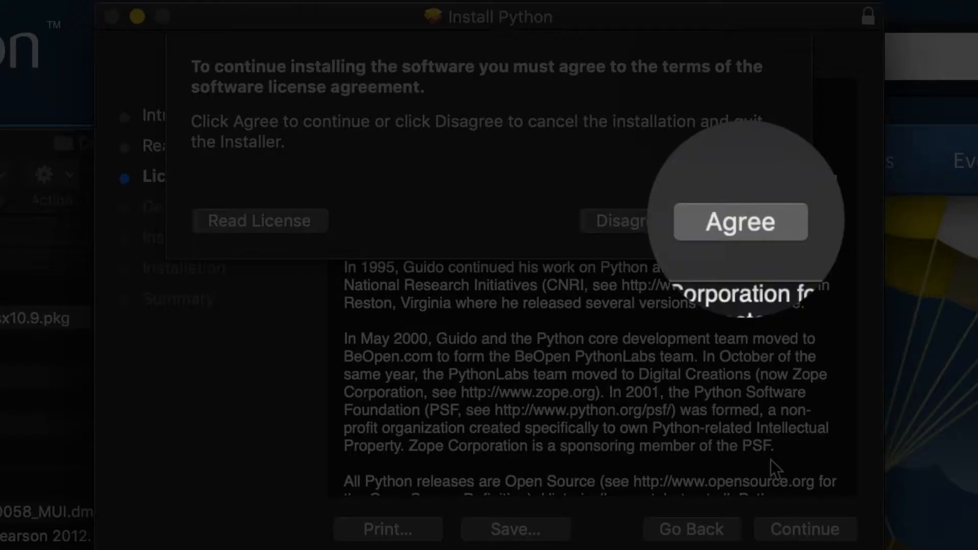
left_click(740, 222)
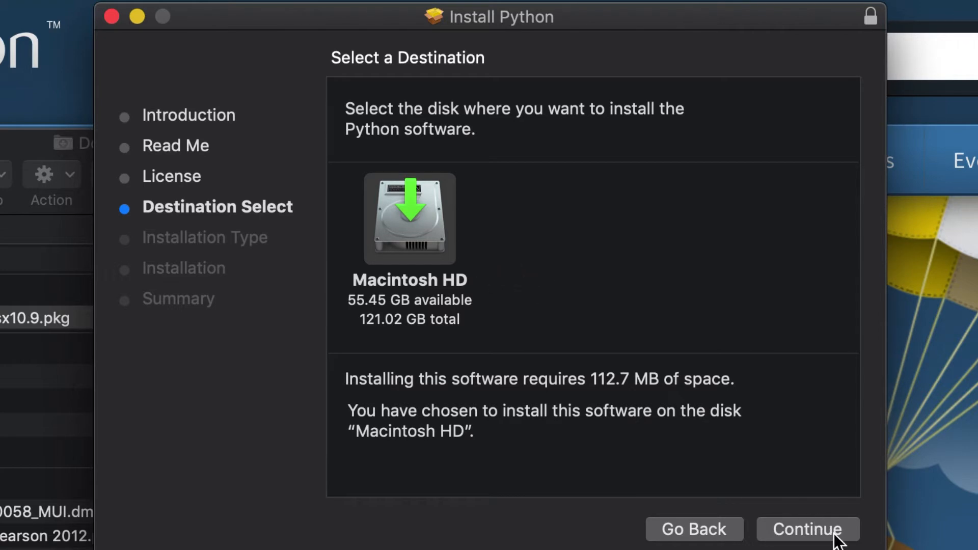
left_click(811, 529)
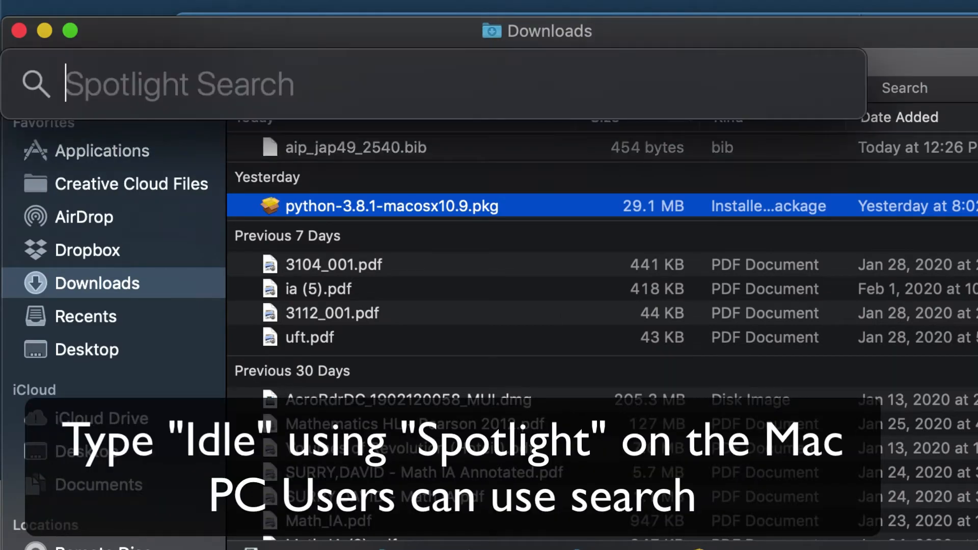
Search Spotlight for 'idle'
type("idle")
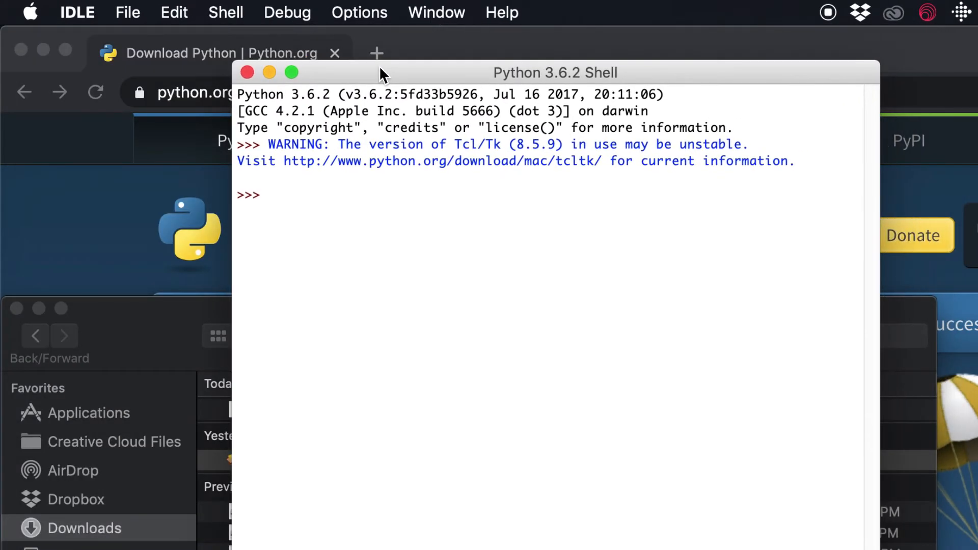
Type print('Hello World!') at the IDLE Shell prompt
type("print")
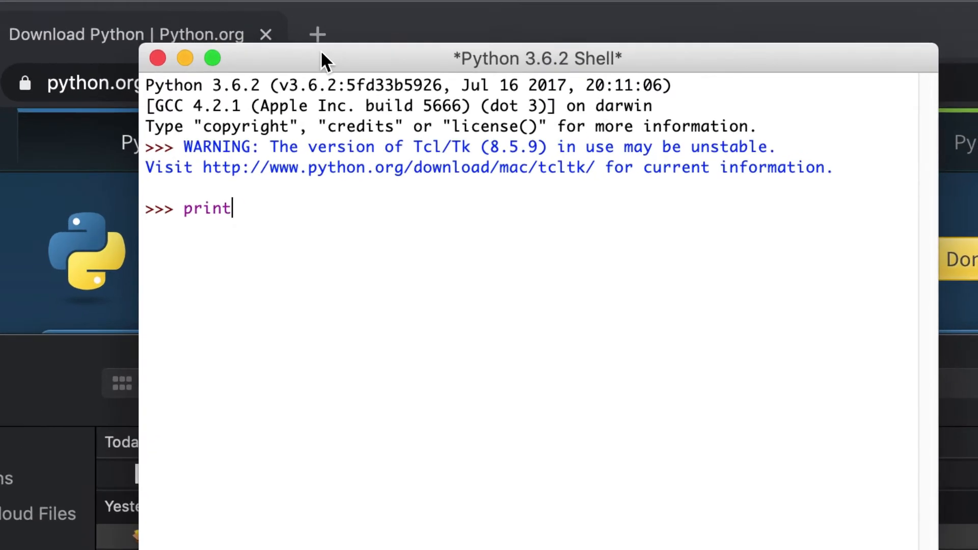
type("('Helo")
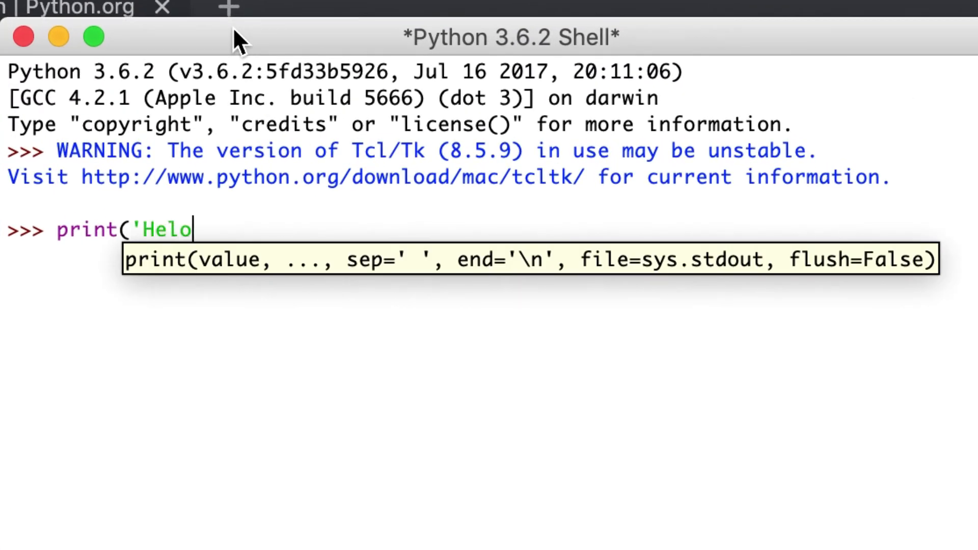
type("lo Wo")
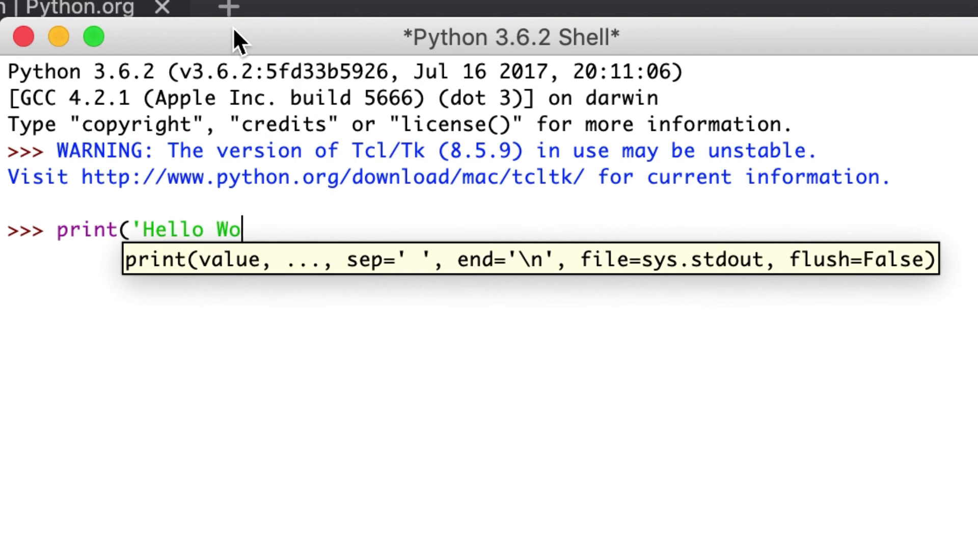
type("rld!')")
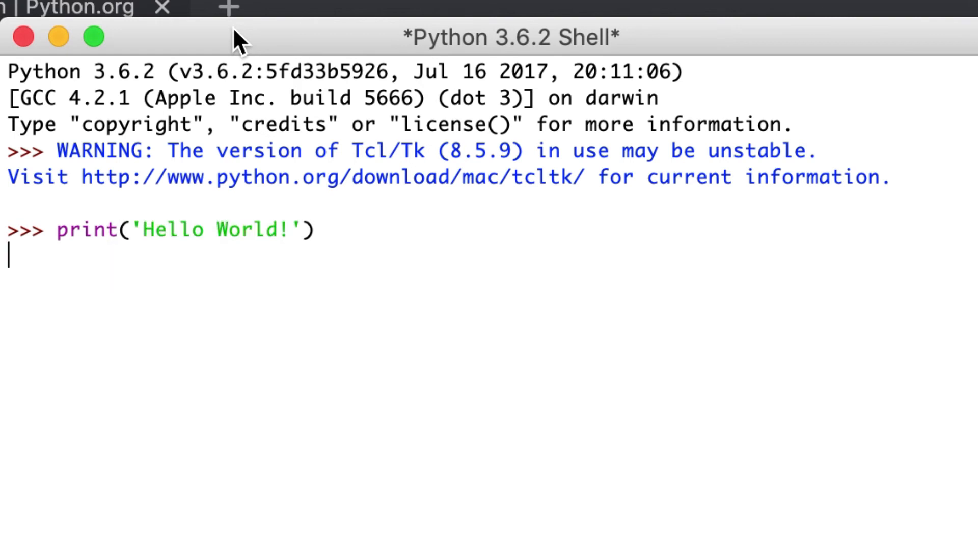